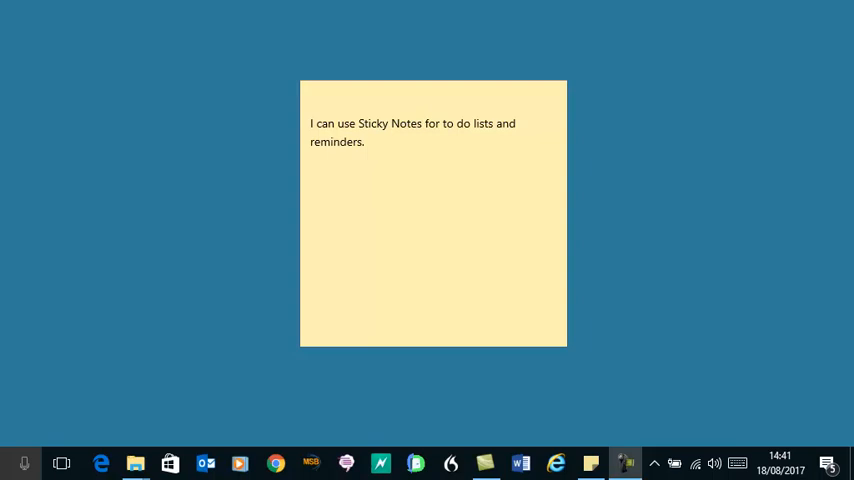
Step: Try purple and then pink as the note's colour
click(435, 200)
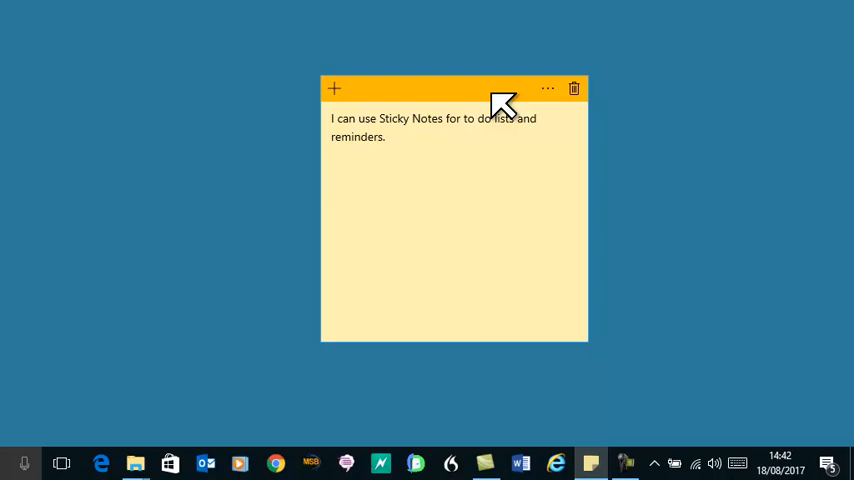
mouse_move(497, 105)
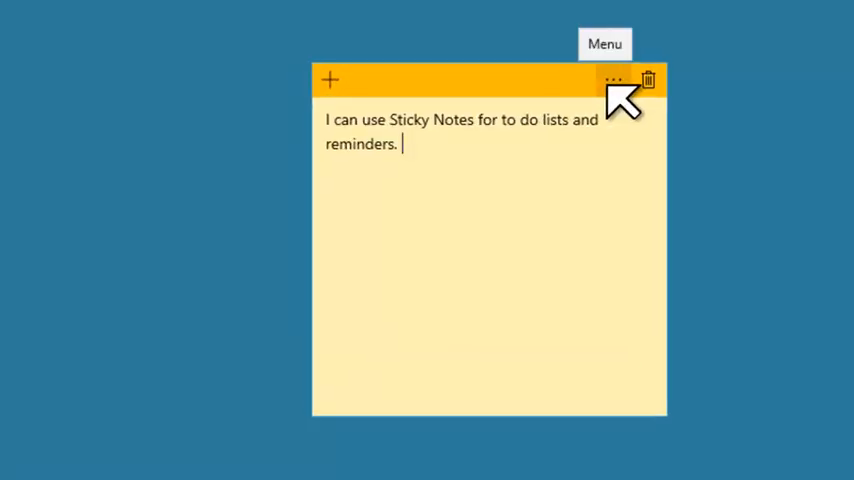
click(614, 80)
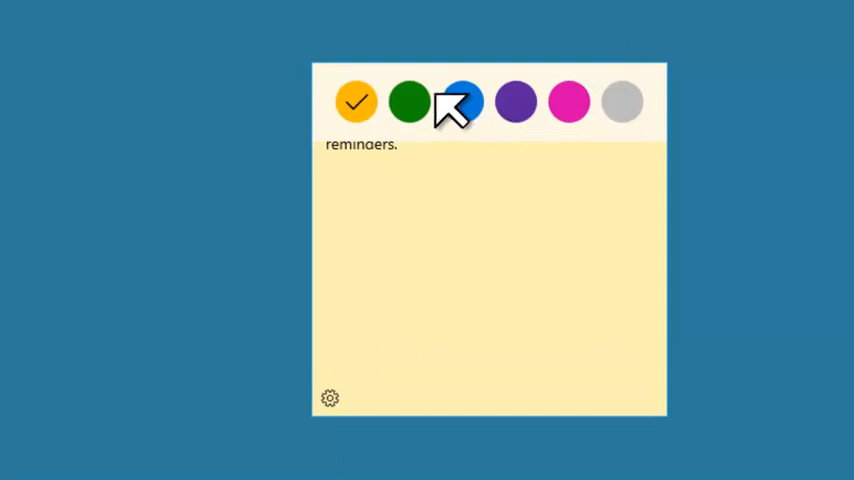
click(516, 102)
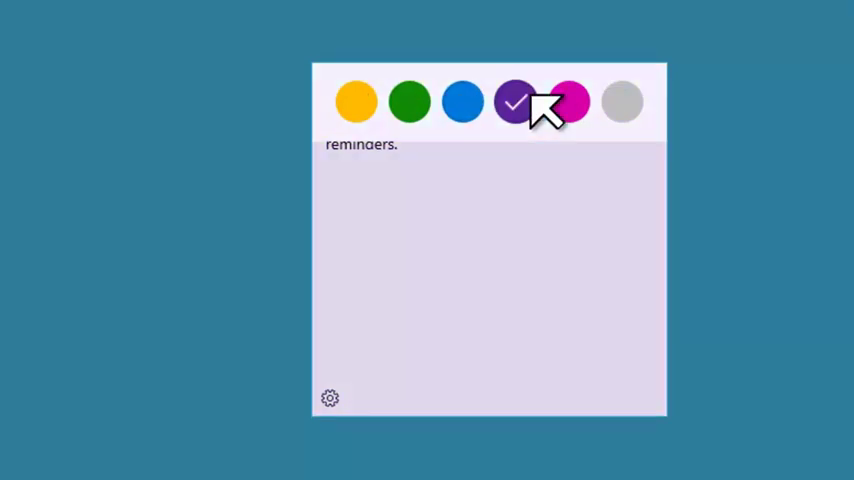
click(570, 101)
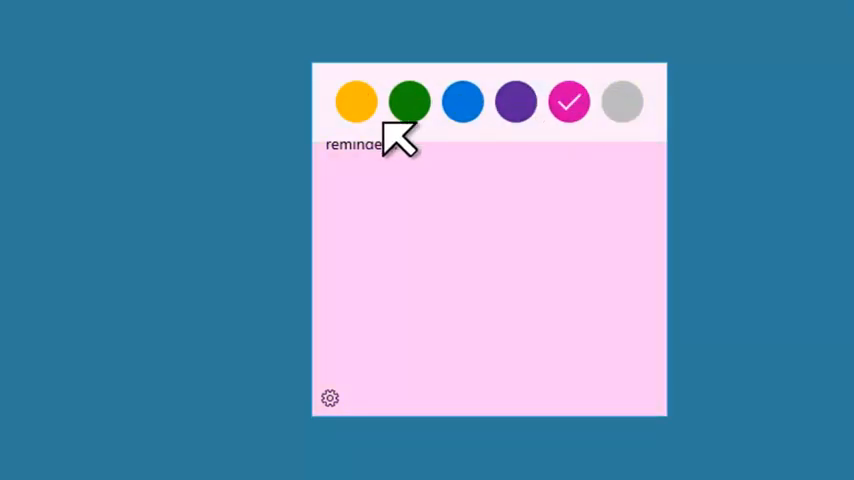
Step: Return the note to yellow and open the Sticky Notes settings beside it
click(356, 101)
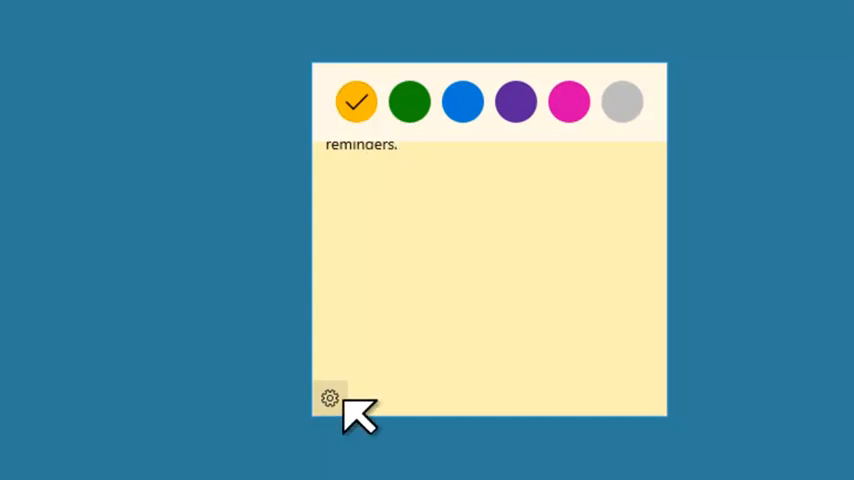
click(330, 398)
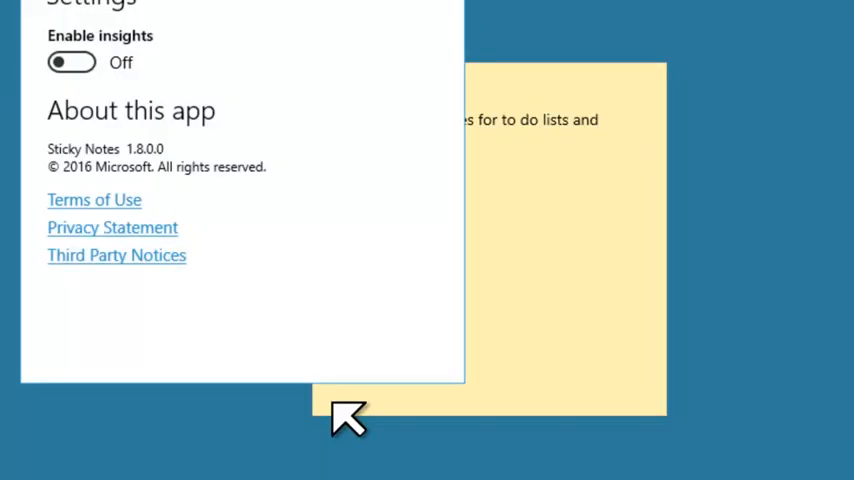
click(488, 240)
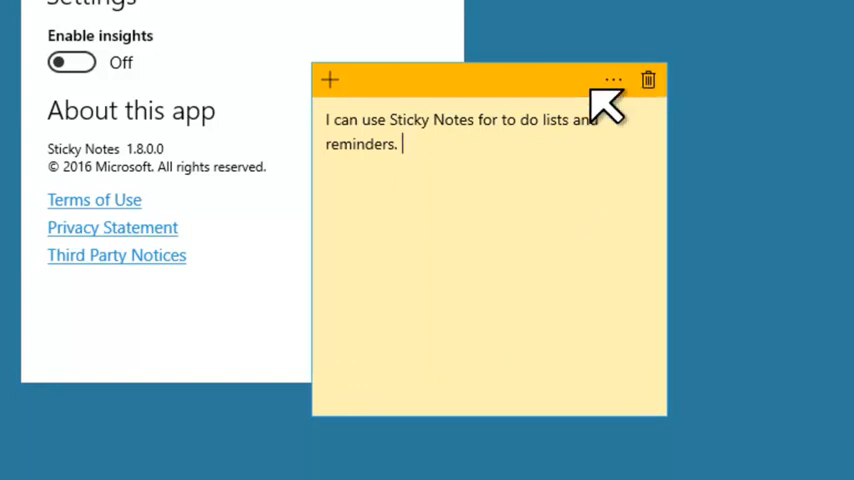
double_click(378, 144)
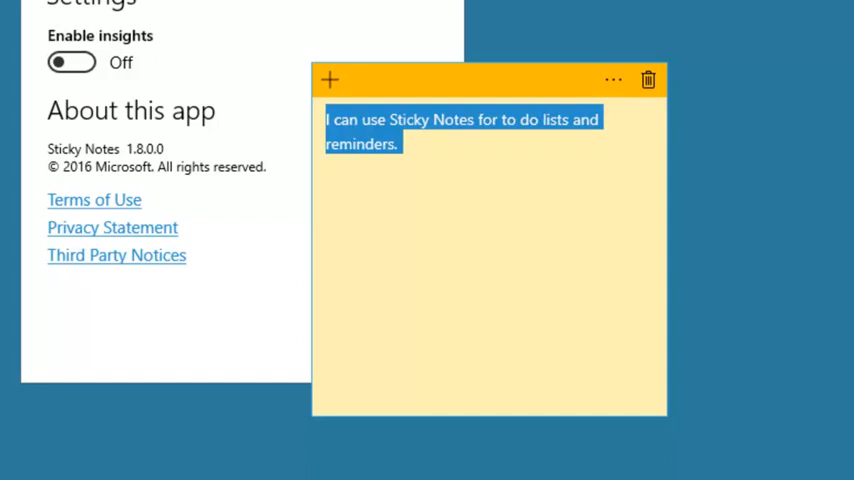
click(432, 157)
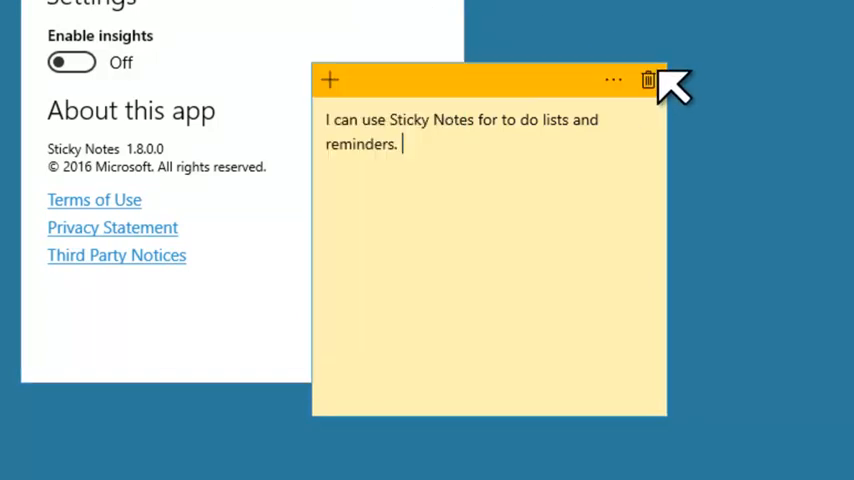
Step: Delete the to-do lists note and confirm the deletion
click(649, 80)
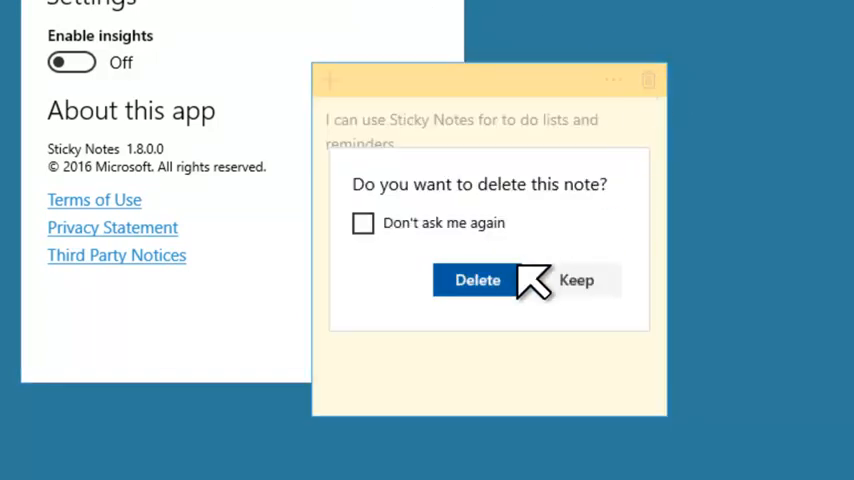
click(477, 279)
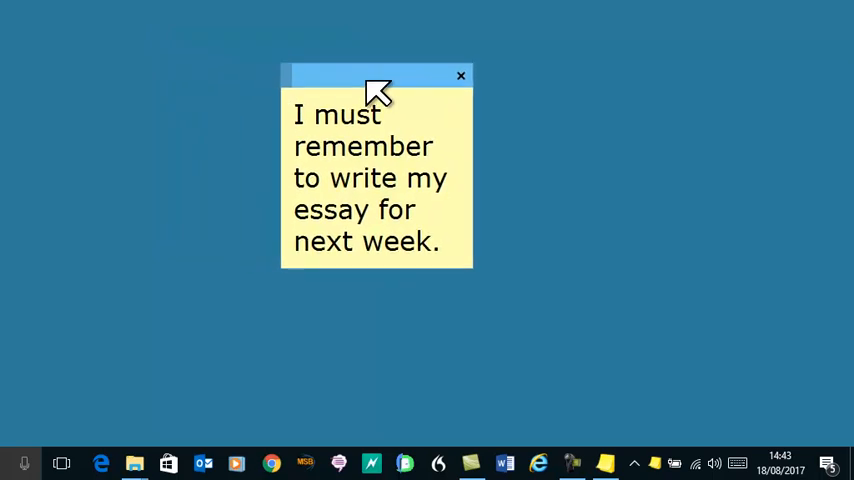
Step: Move the essay sticky slightly up and left, then bring up the Stickies tray menu
drag(377, 75, 330, 66)
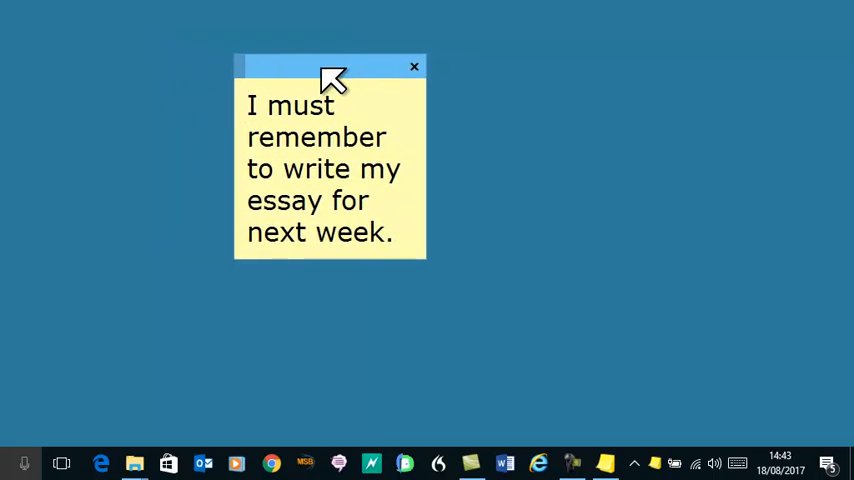
mouse_move(655, 470)
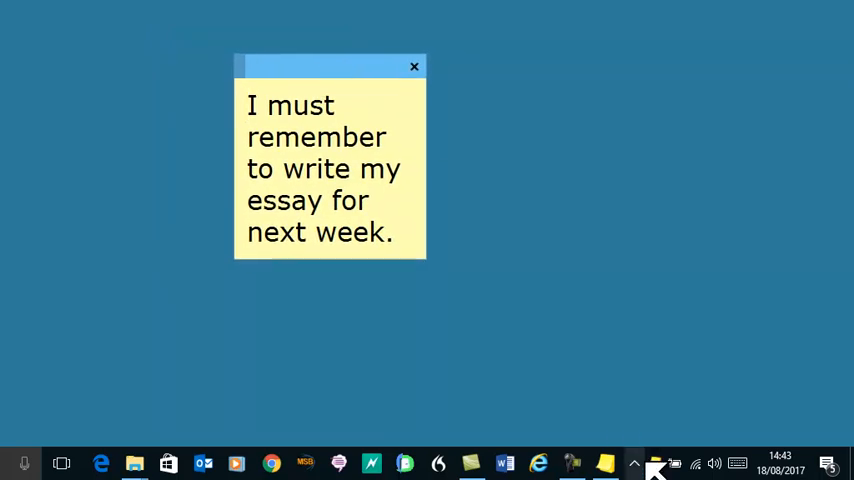
mouse_move(665, 463)
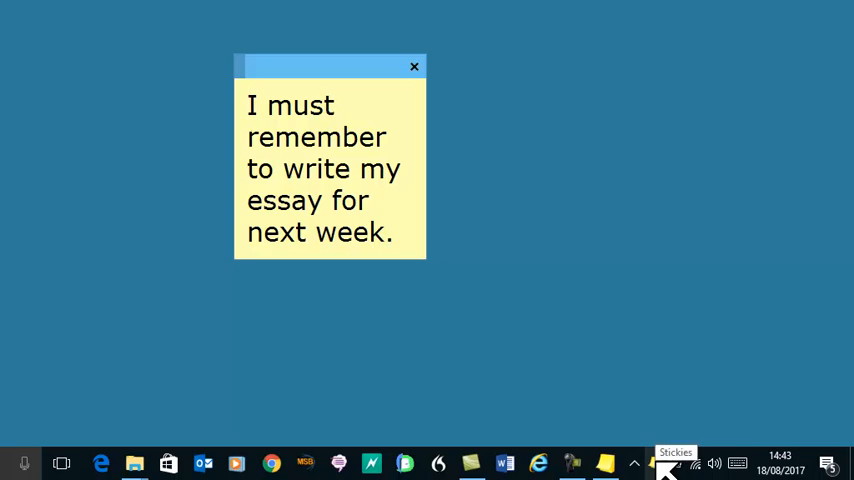
right_click(668, 463)
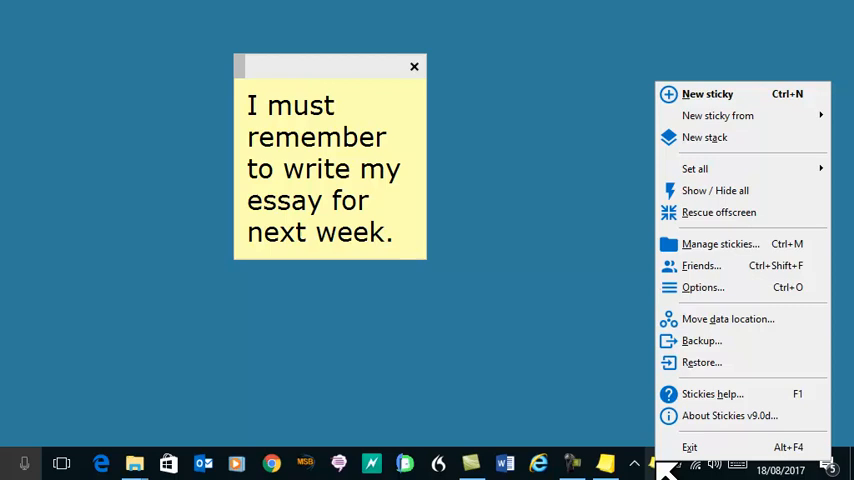
mouse_move(707, 93)
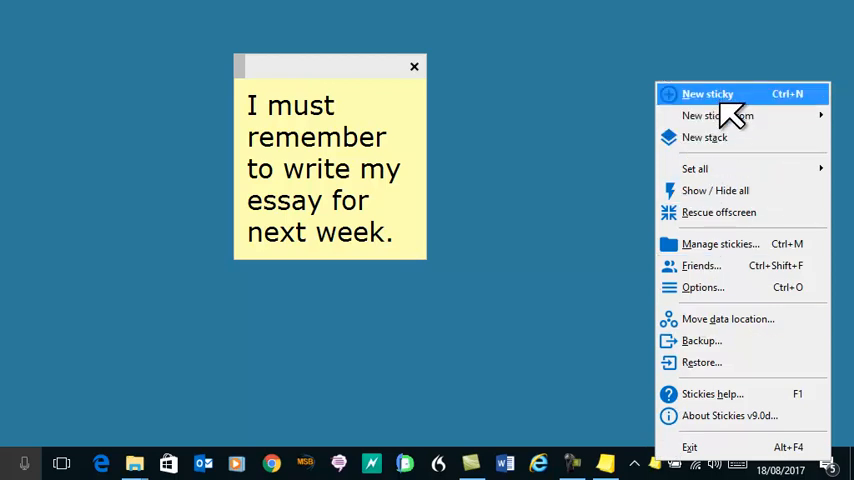
mouse_move(727, 312)
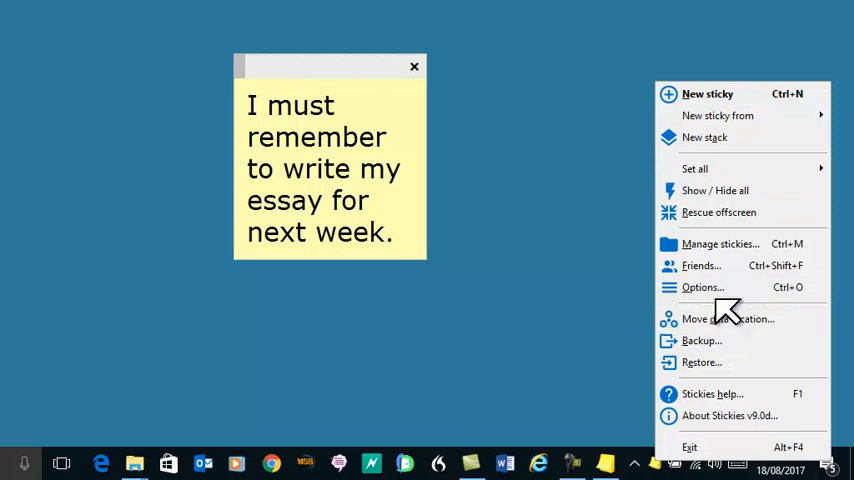
Step: Open Stickies Options on the Appearance settings with the Default style preview
click(701, 287)
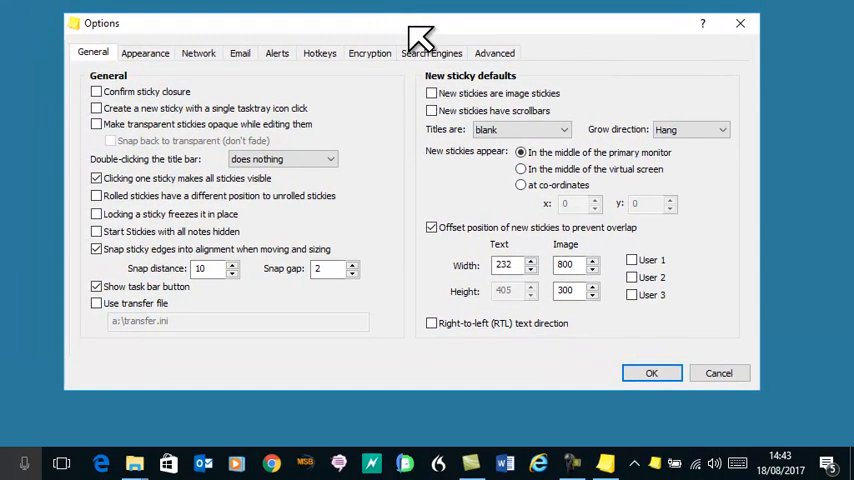
mouse_move(385, 55)
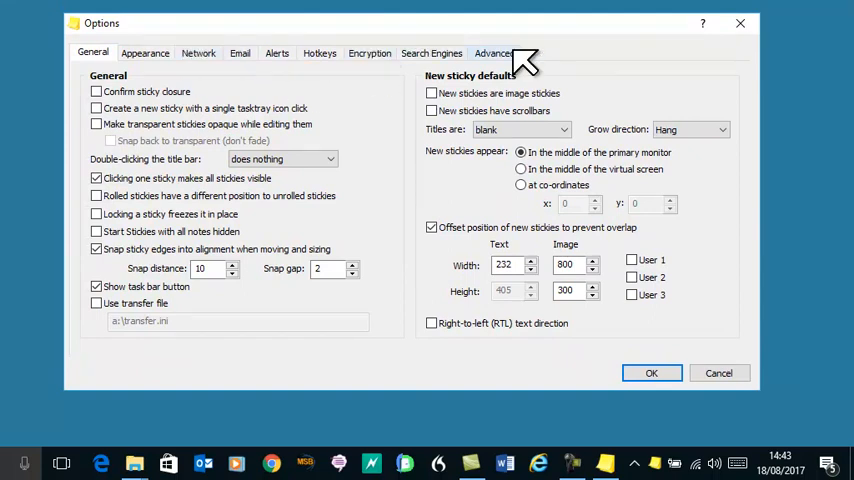
mouse_move(125, 65)
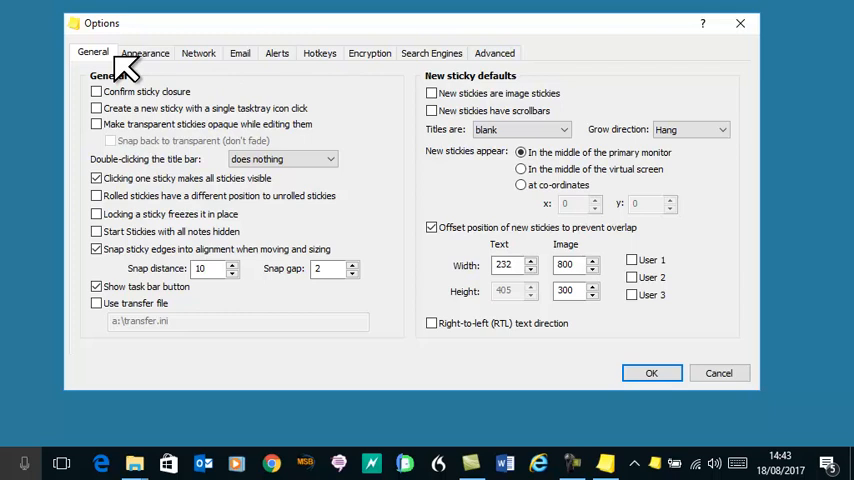
click(145, 53)
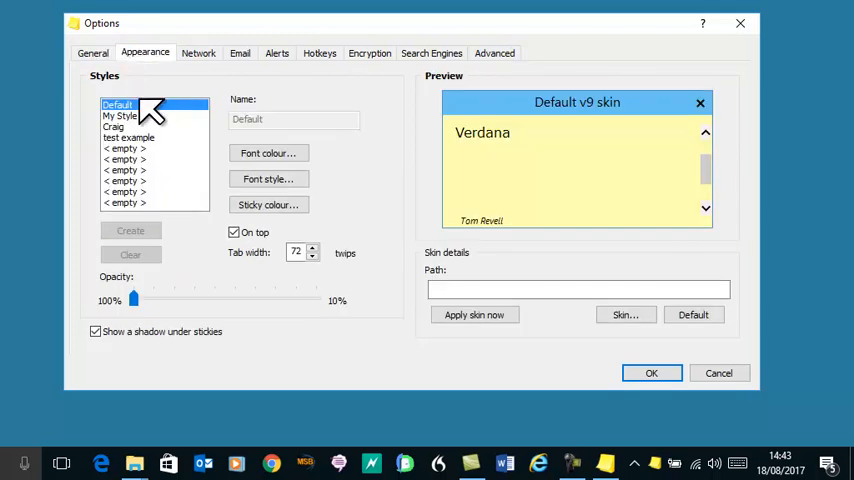
mouse_move(285, 130)
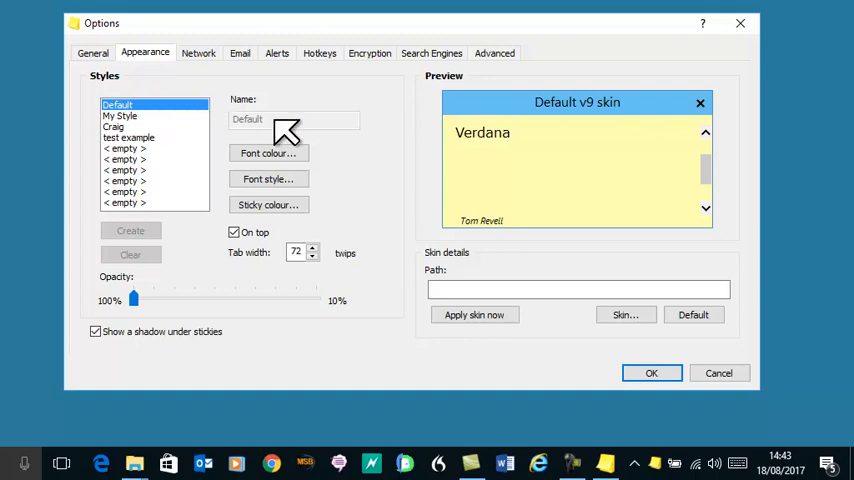
mouse_move(566, 174)
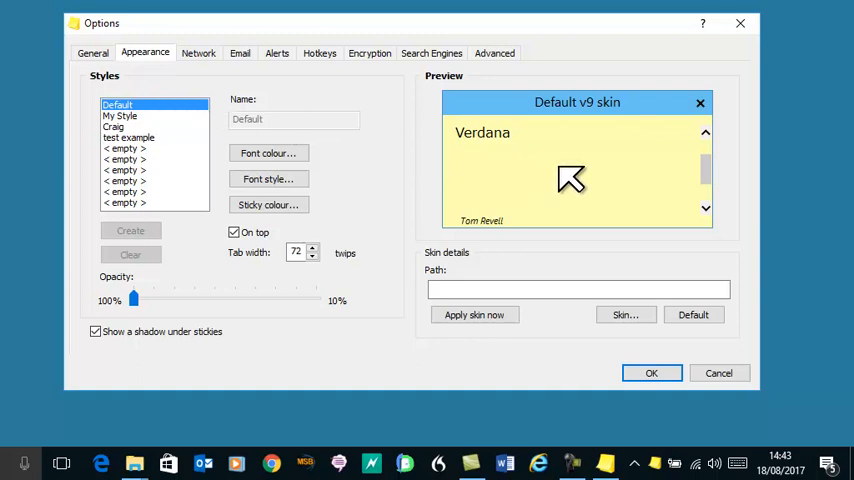
mouse_move(468, 172)
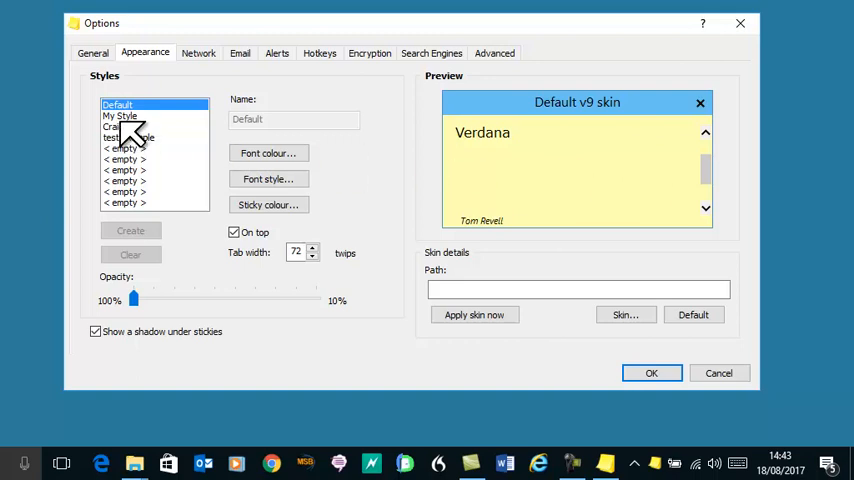
click(120, 115)
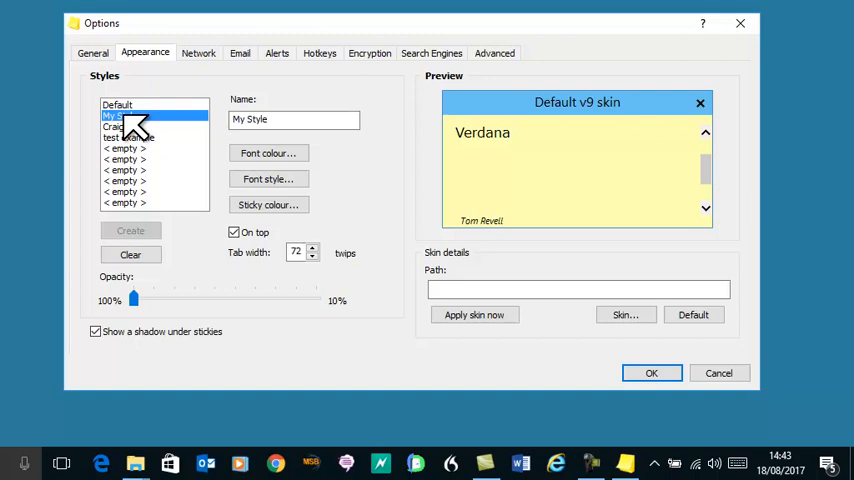
click(128, 137)
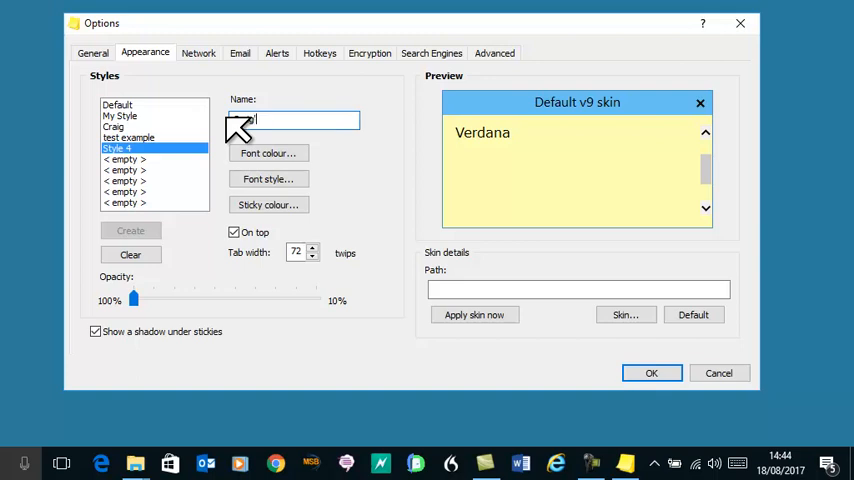
text('s New Style)
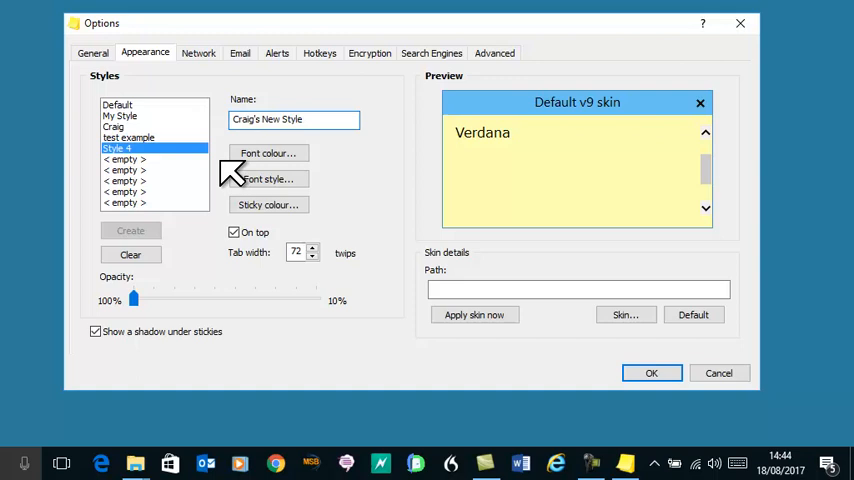
click(267, 152)
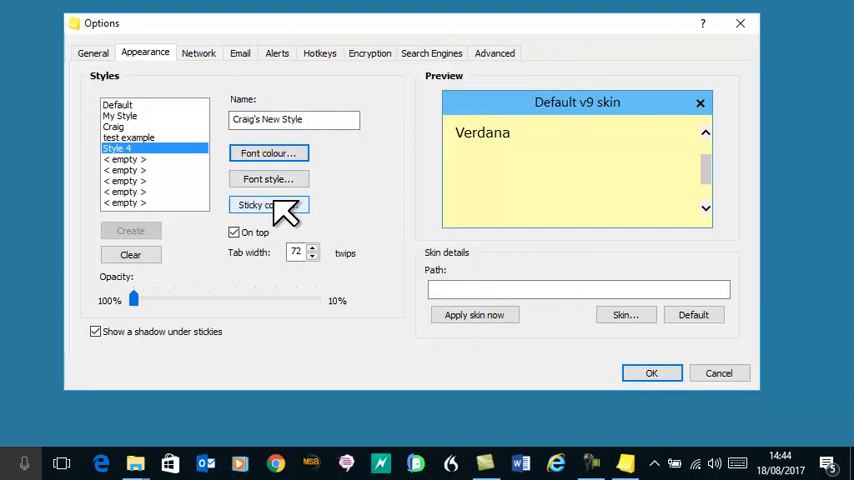
click(268, 153)
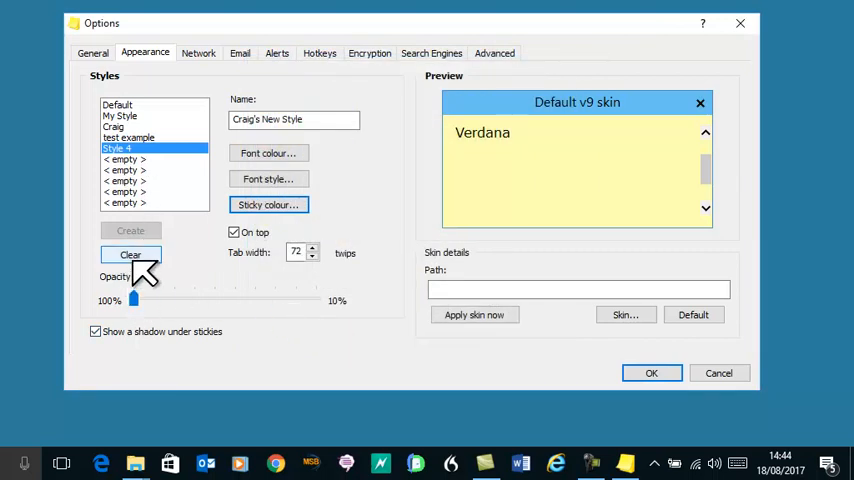
click(130, 255)
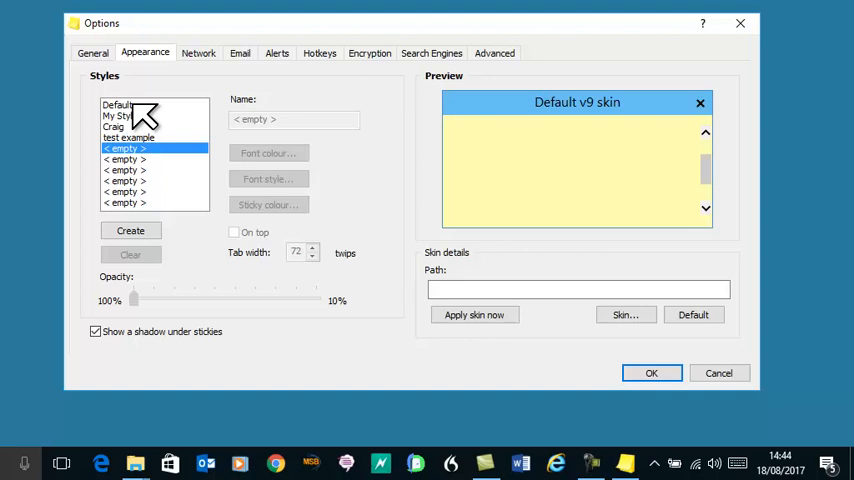
Step: Check the Default style's opacity and On top settings, then view Network settings
click(117, 104)
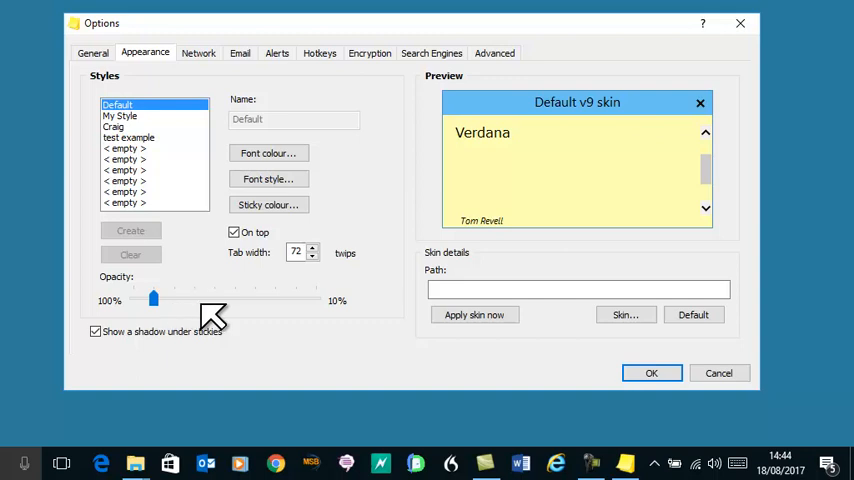
mouse_move(243, 305)
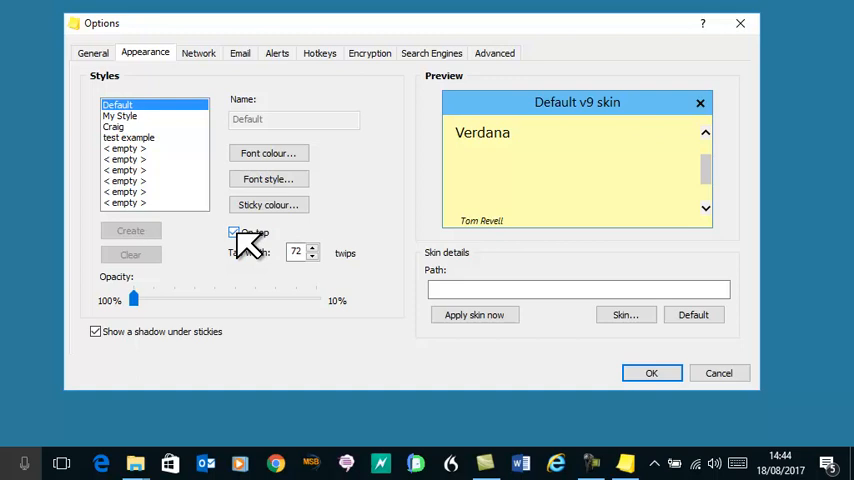
click(234, 232)
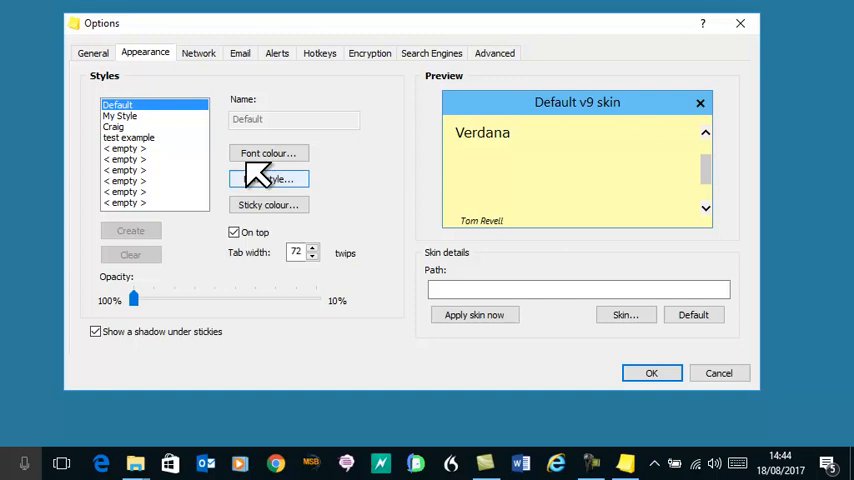
click(198, 53)
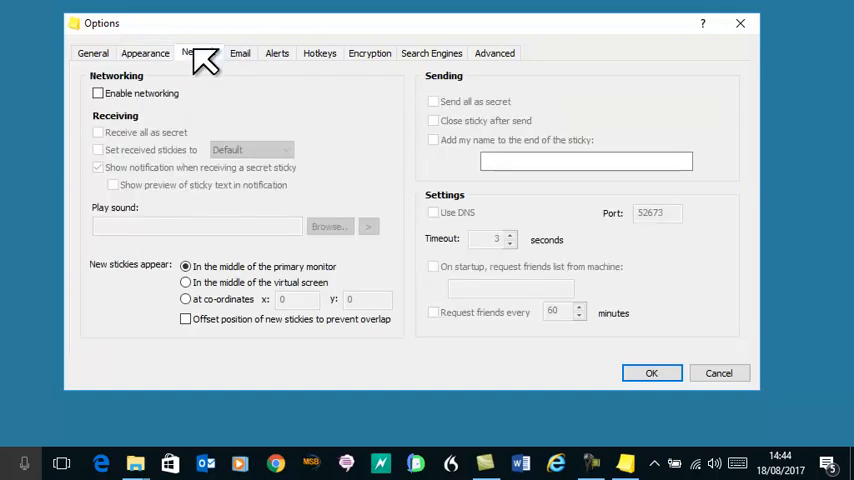
Step: Review the Advanced, Alerts and General settings, then close Options with OK
click(240, 53)
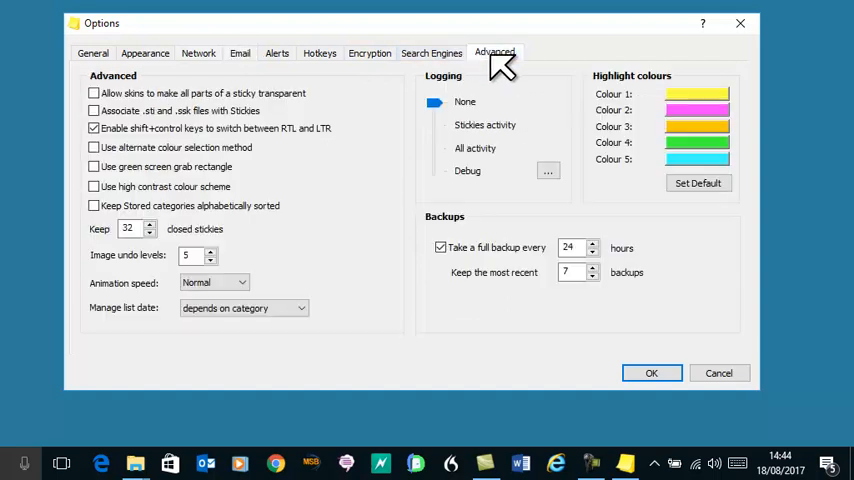
click(277, 53)
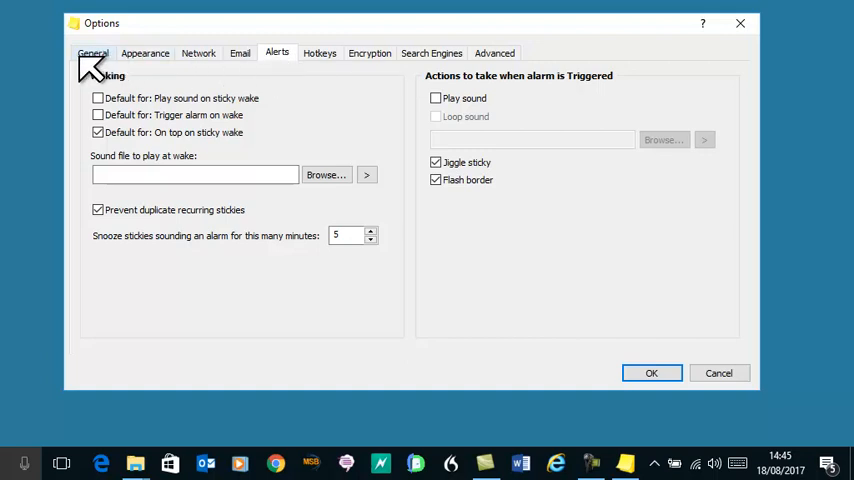
click(92, 53)
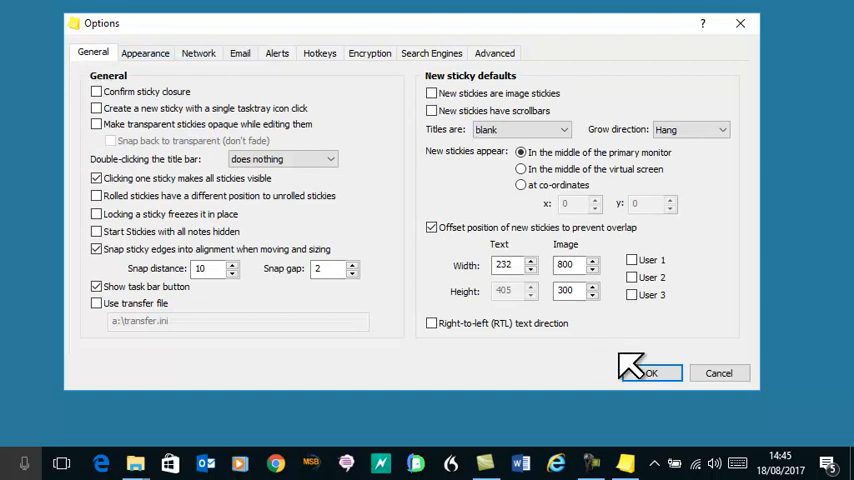
click(649, 373)
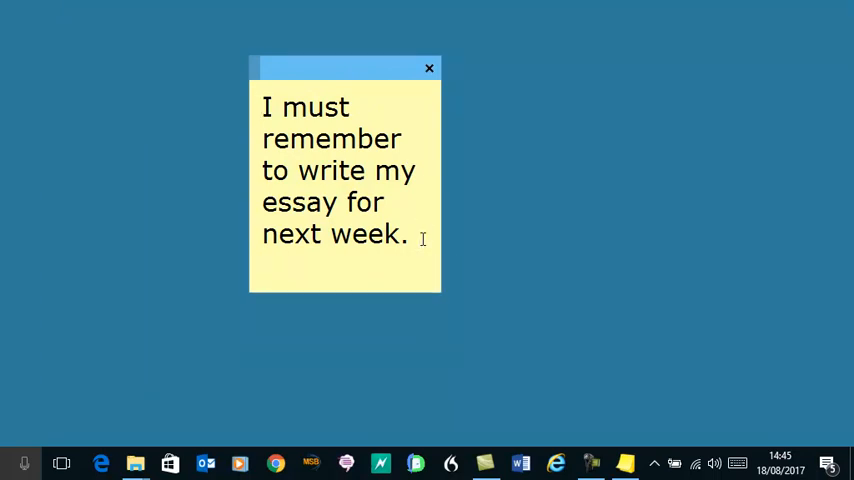
Step: Add 'Must remember to do all sorts of things.' to the essay reminder sticky
text(Must)
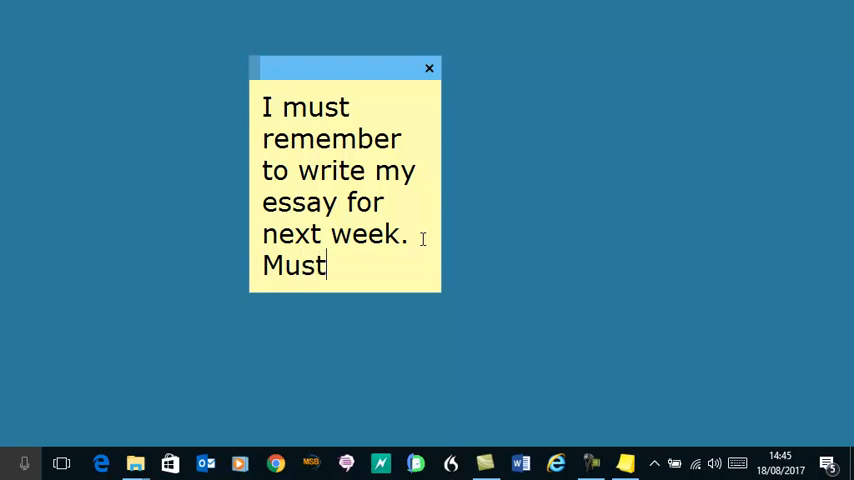
text(rember)
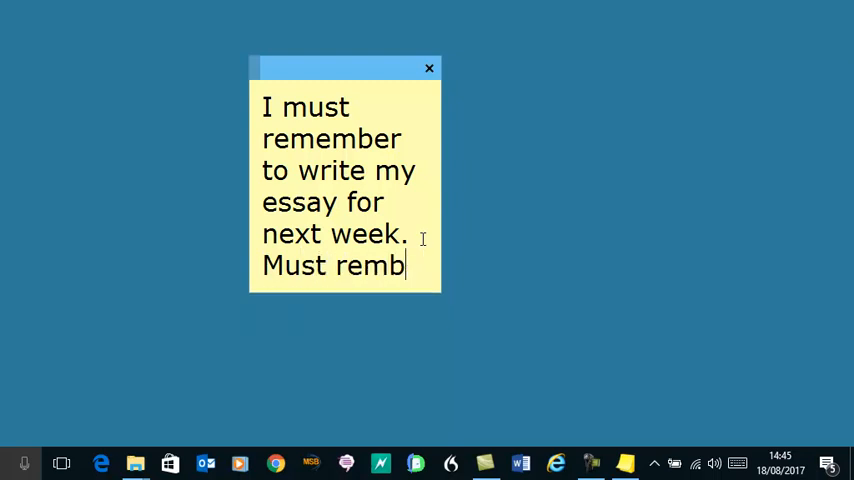
mouse_move(458, 258)
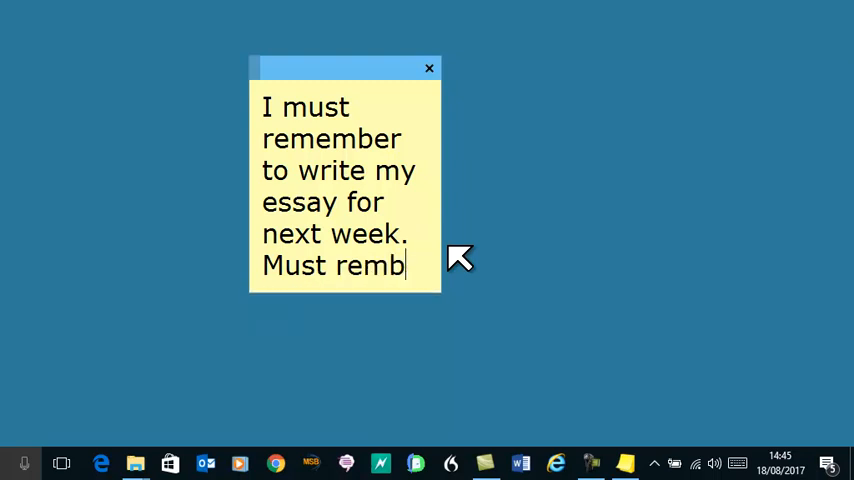
text(e)
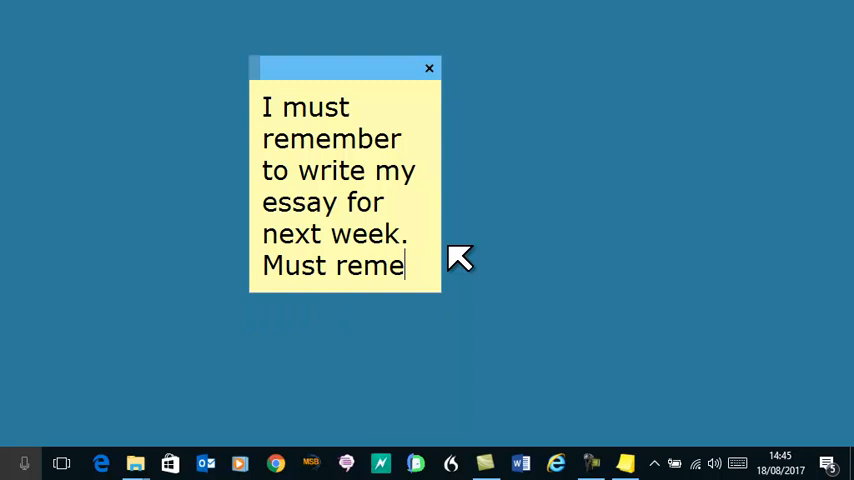
text(mber to)
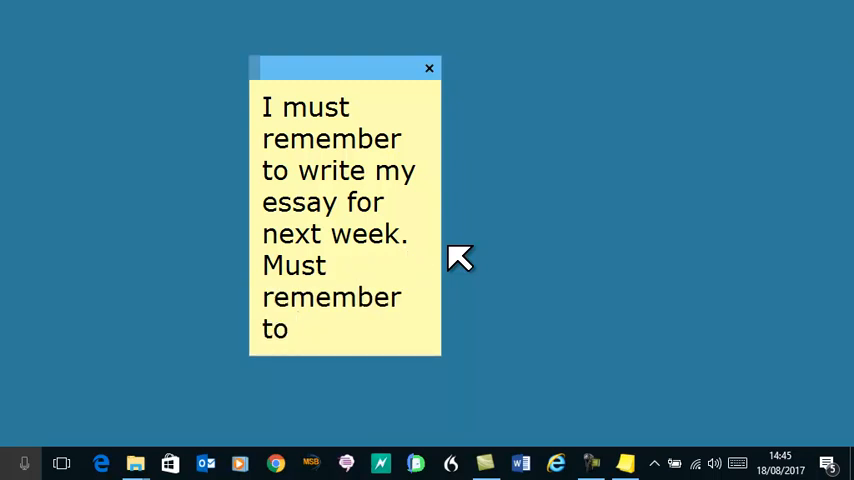
text(do a)
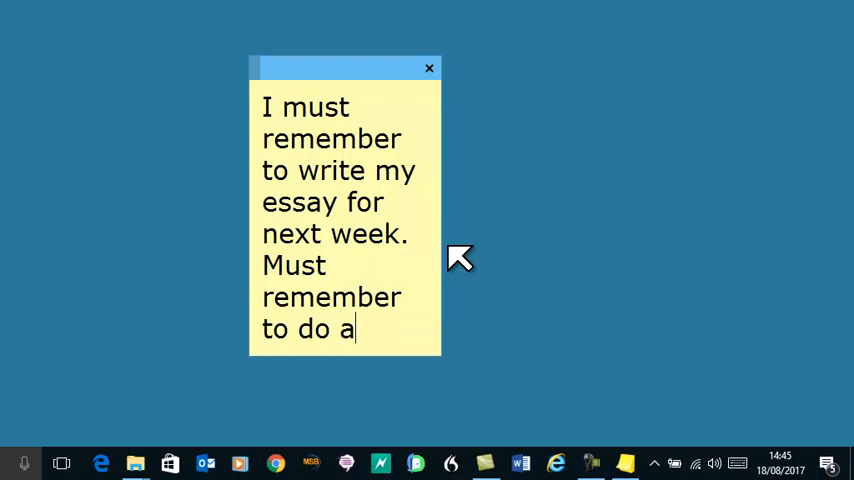
text(ll sorts of)
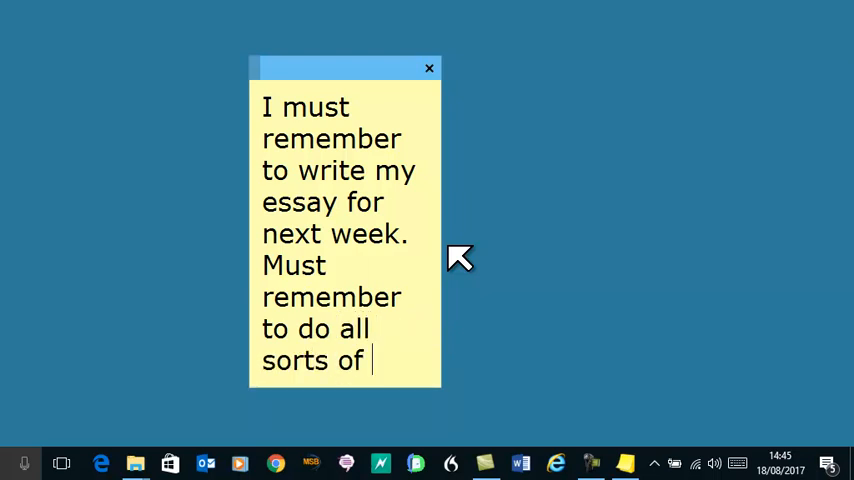
text(things.)
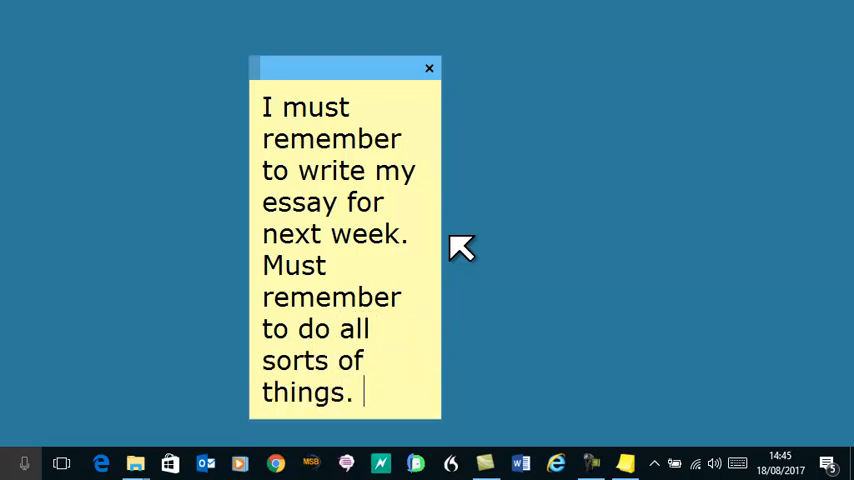
mouse_move(347, 70)
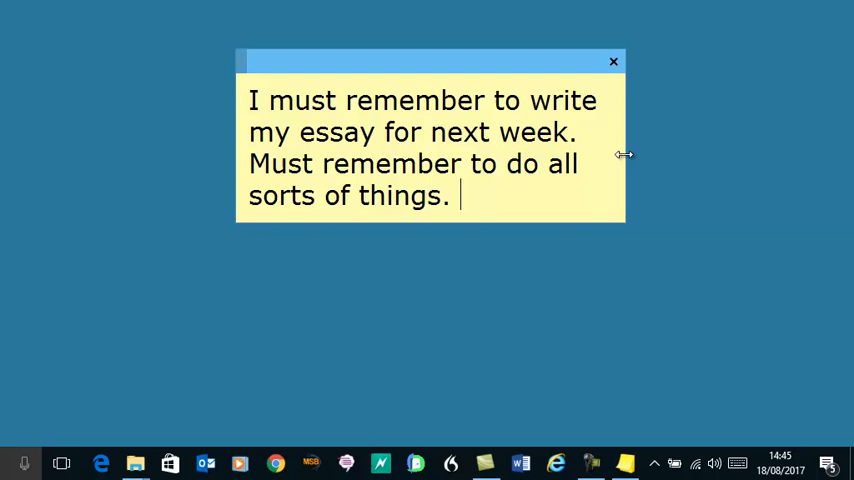
Step: Shrink the note's font size, then enlarge it slightly so the text wraps to three lines
right_click(465, 193)
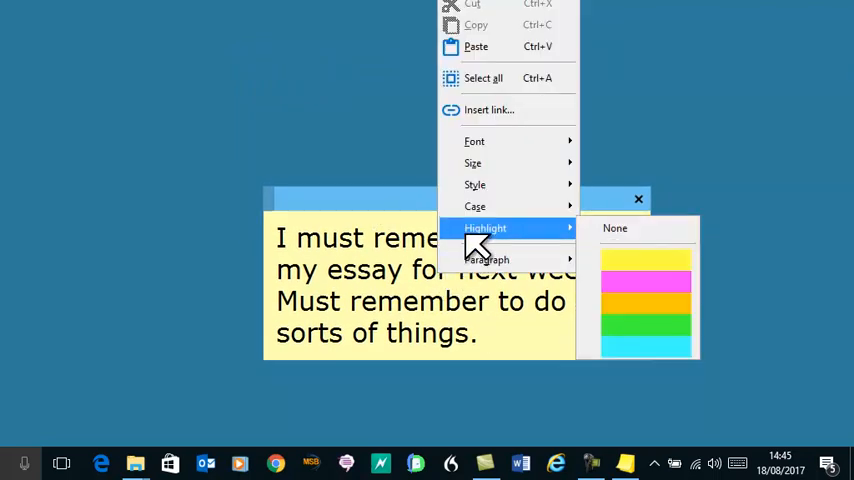
mouse_move(474, 141)
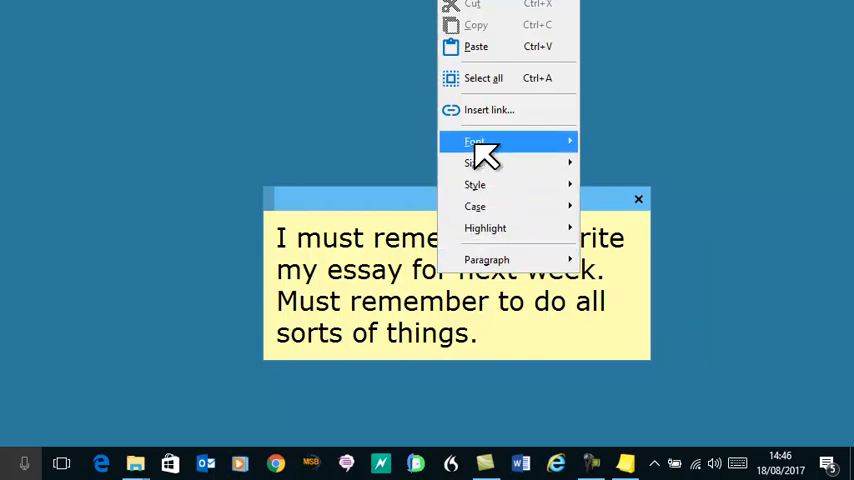
click(474, 141)
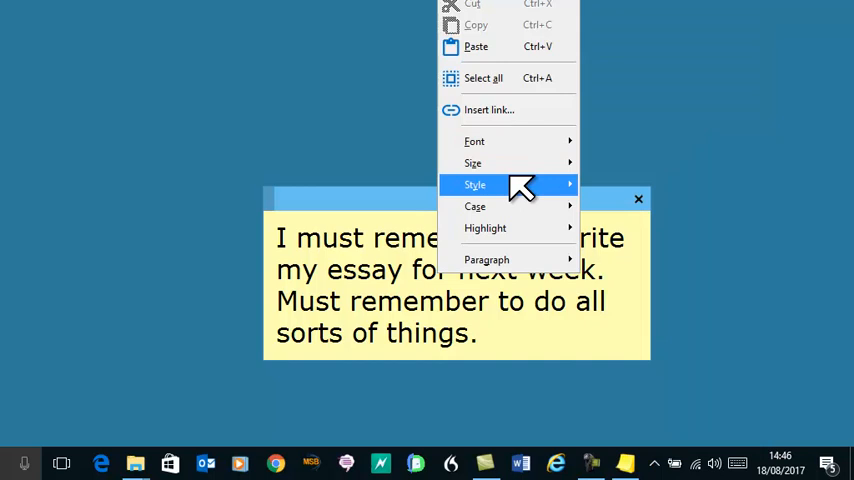
click(473, 163)
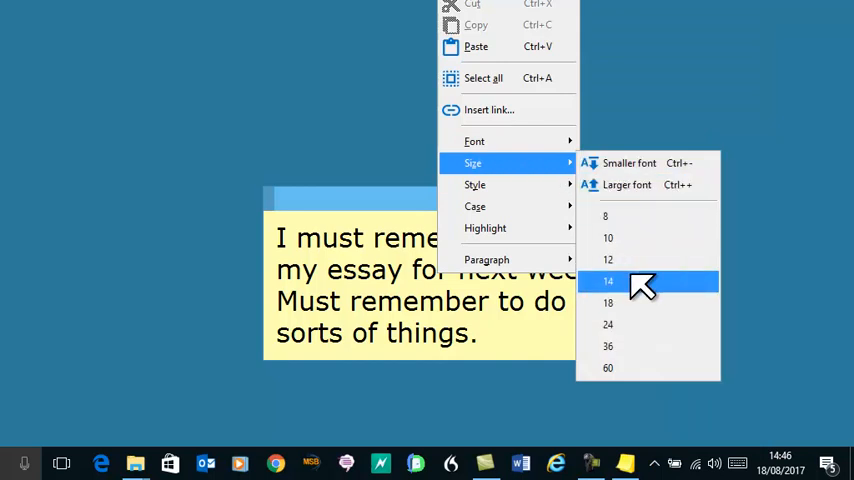
click(608, 281)
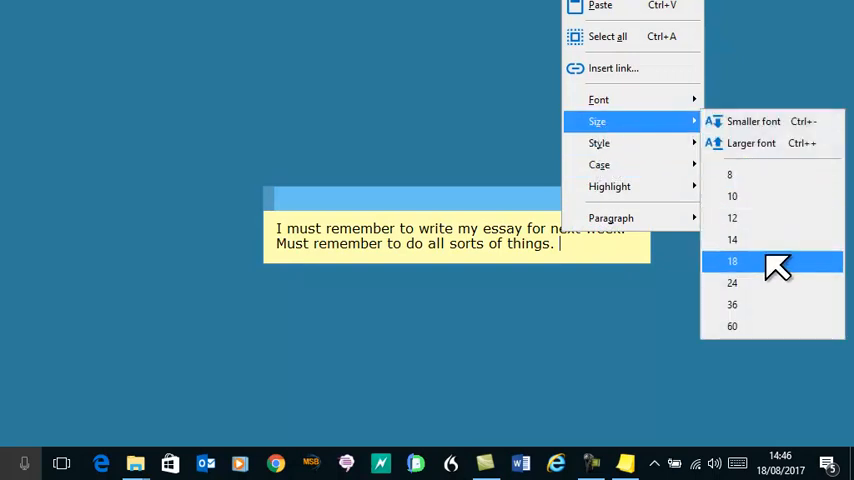
click(732, 261)
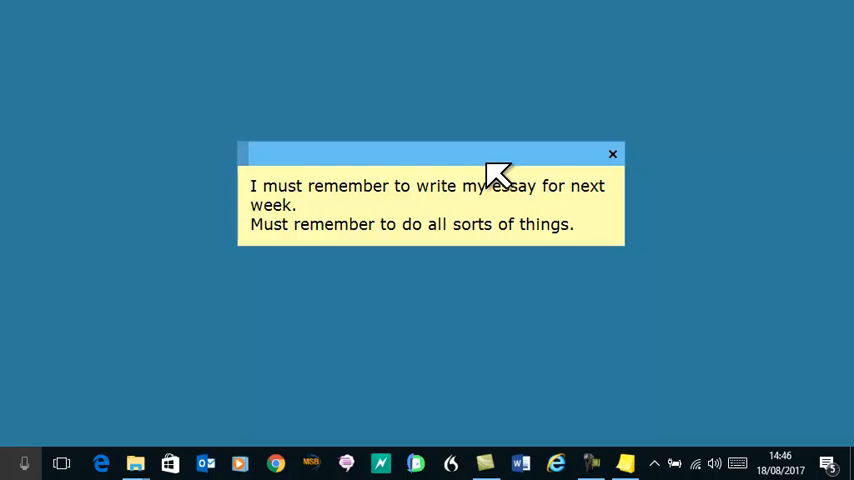
mouse_move(657, 465)
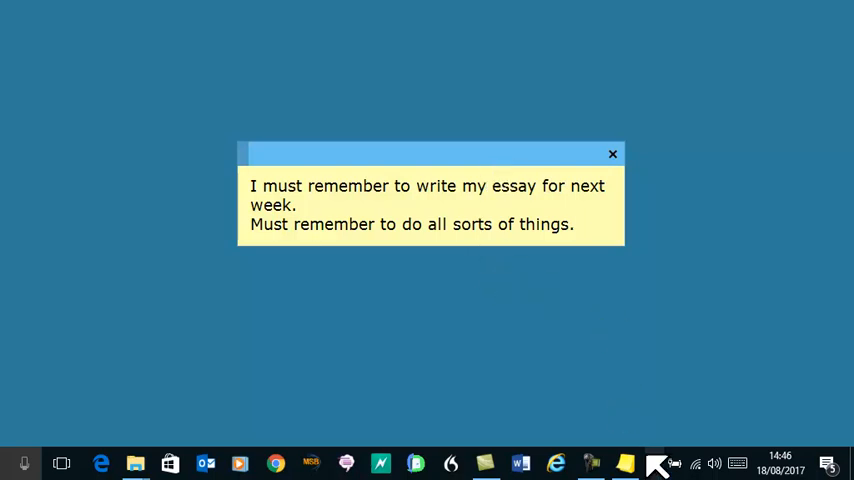
Step: Open Stickies help from the hidden tray icon's menu
click(655, 463)
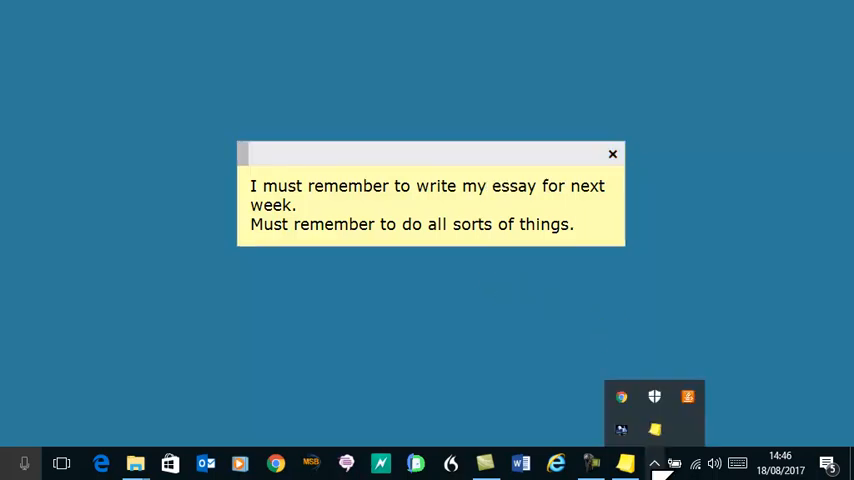
right_click(654, 430)
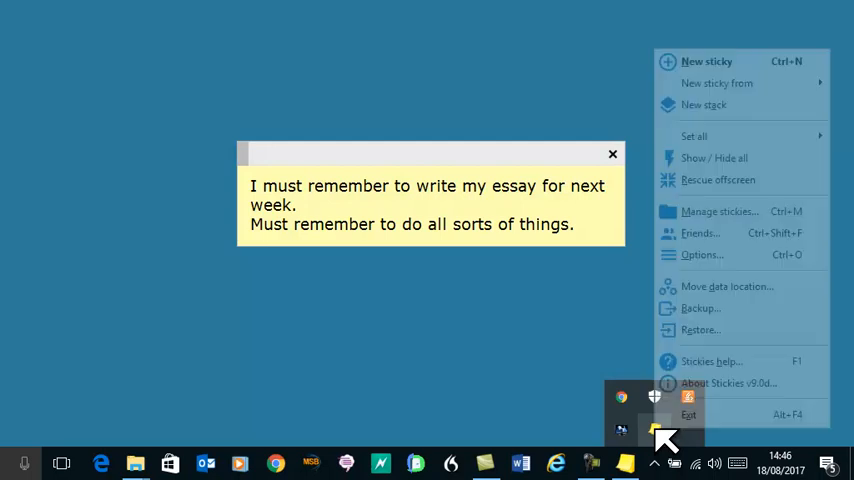
mouse_move(710, 361)
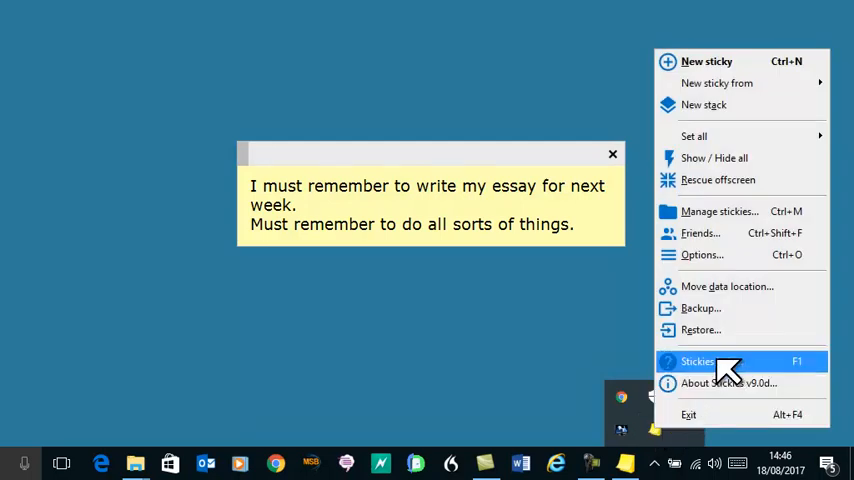
click(698, 361)
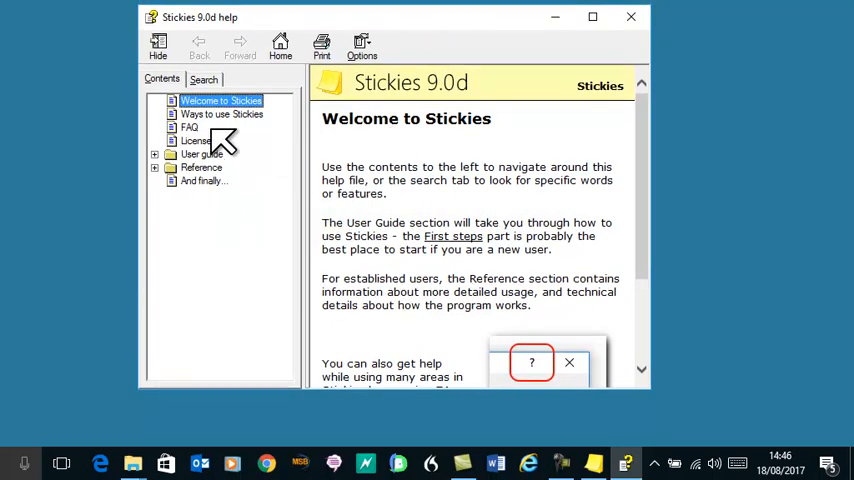
mouse_move(228, 130)
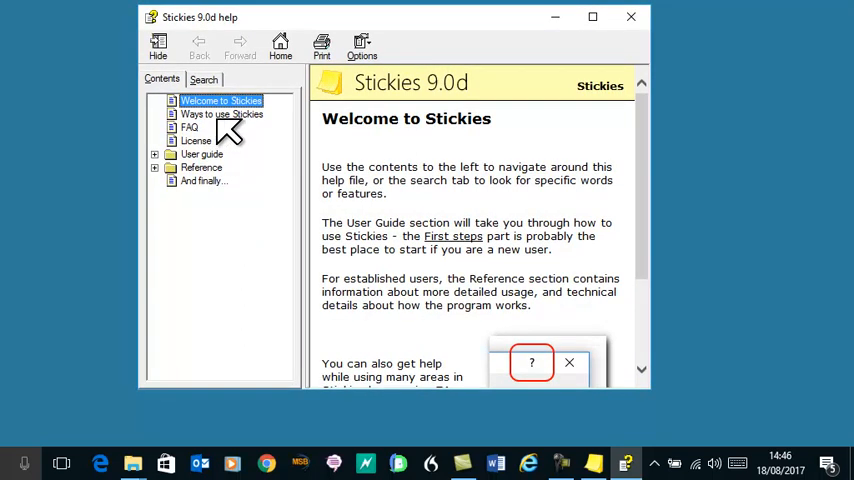
Step: Go to 'Ways to use Stickies' and follow the sleep link to the Sleeping topic
click(221, 114)
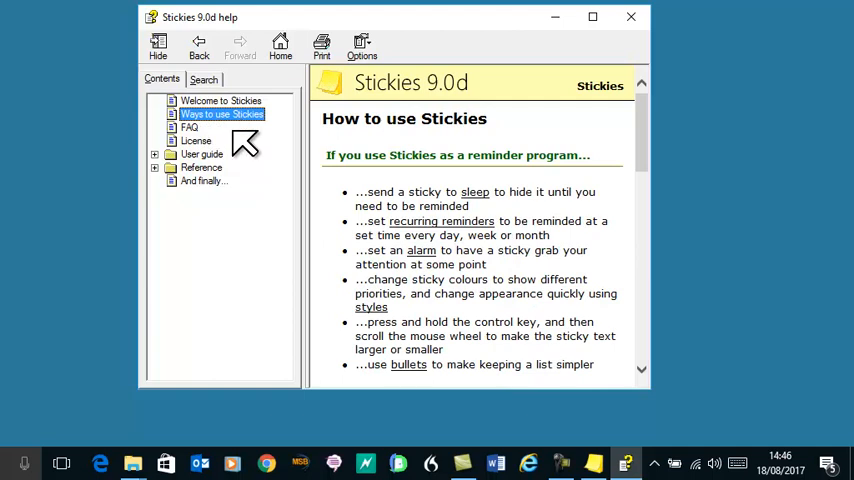
scroll(down, 3)
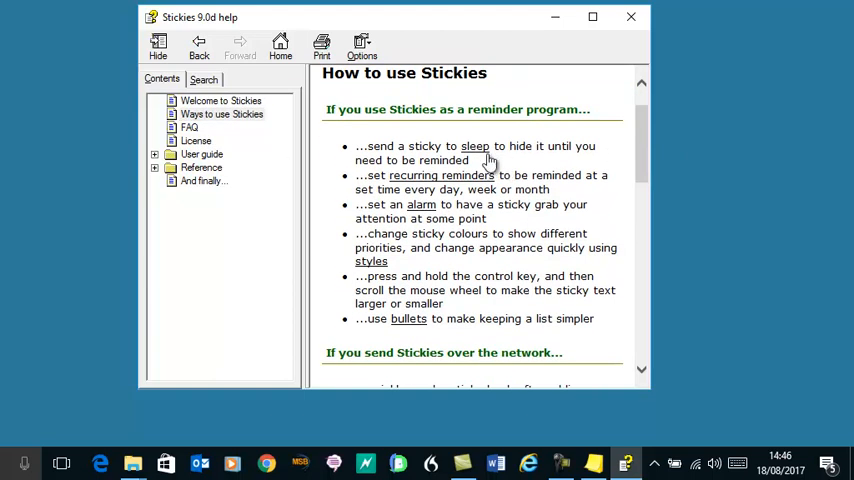
click(475, 146)
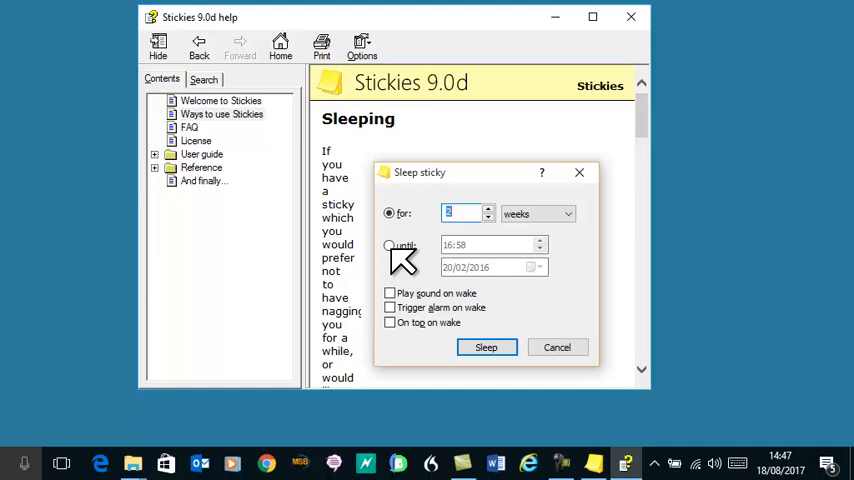
mouse_move(532, 220)
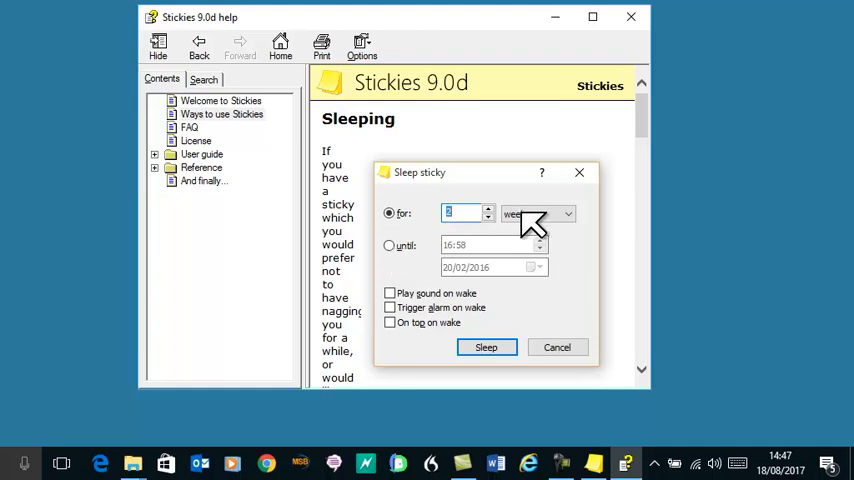
mouse_move(405, 310)
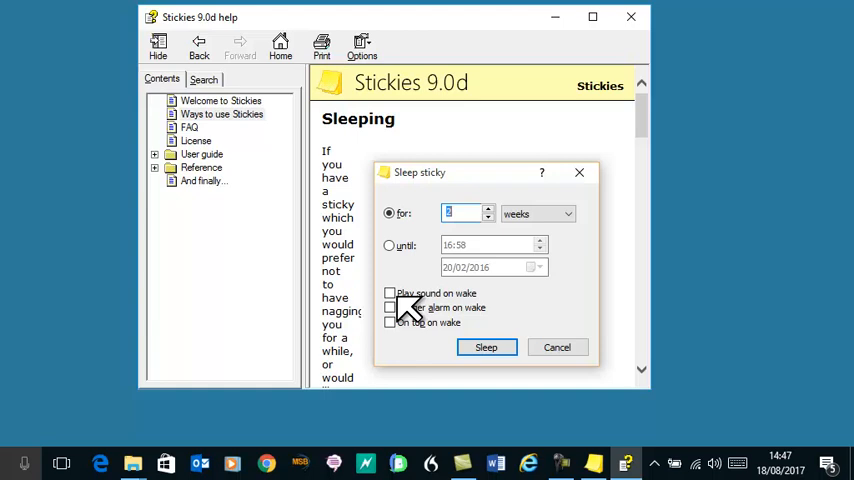
mouse_move(520, 358)
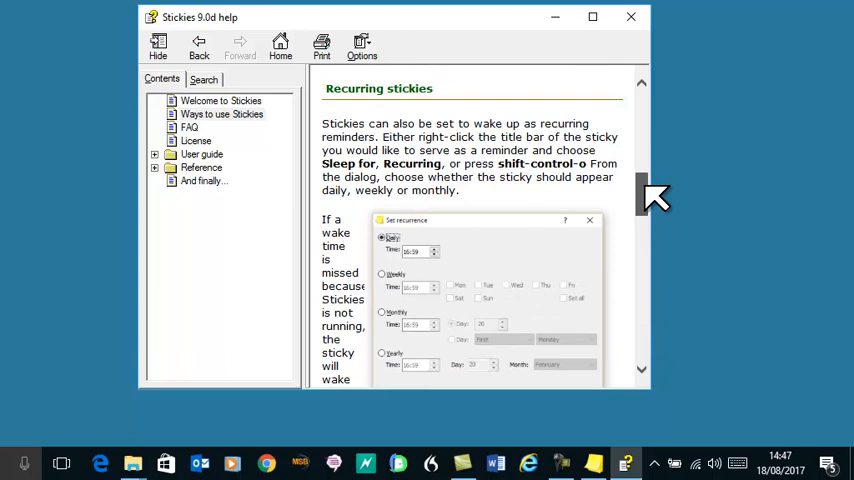
Step: Read through the FAQ help page, view 'And finally...', then close the help window
click(189, 127)
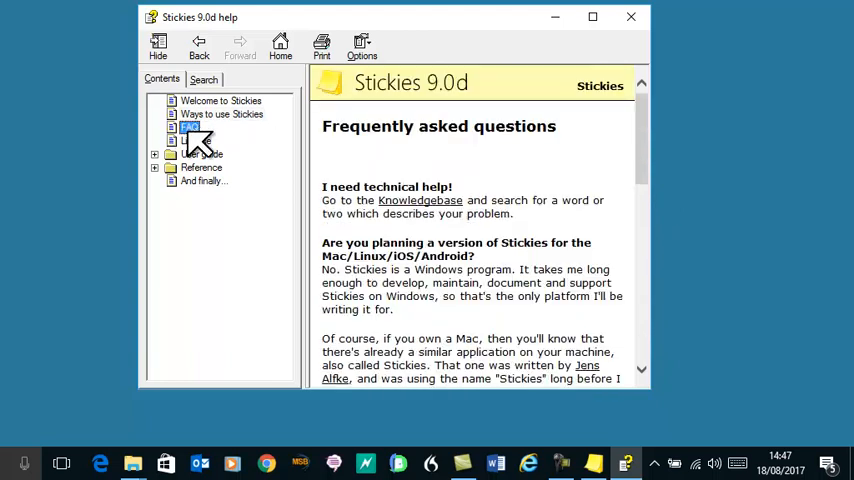
scroll(down, 3)
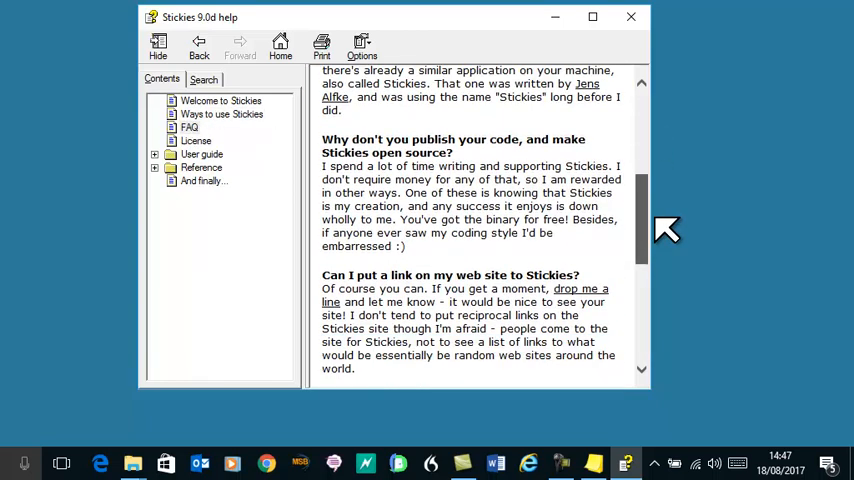
scroll(down, 3)
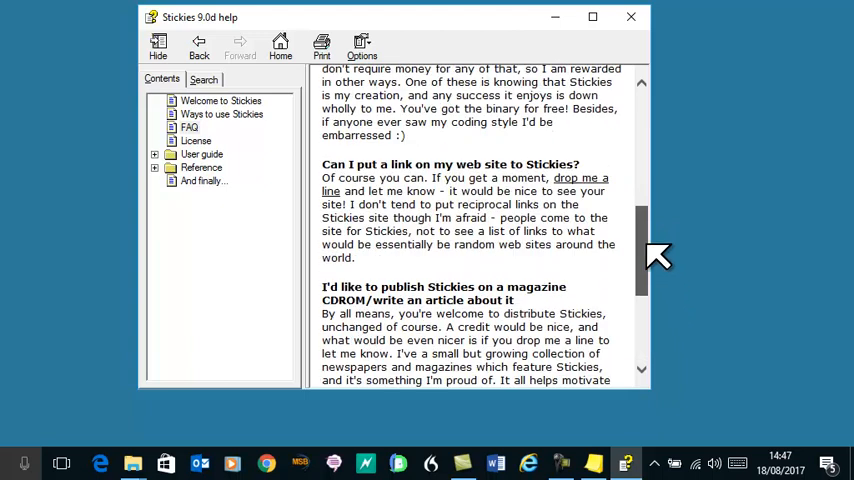
scroll(up, 3)
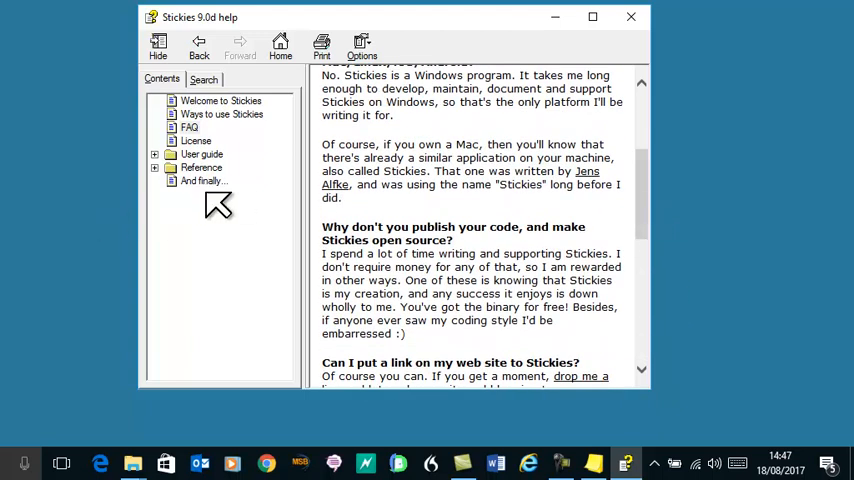
click(205, 181)
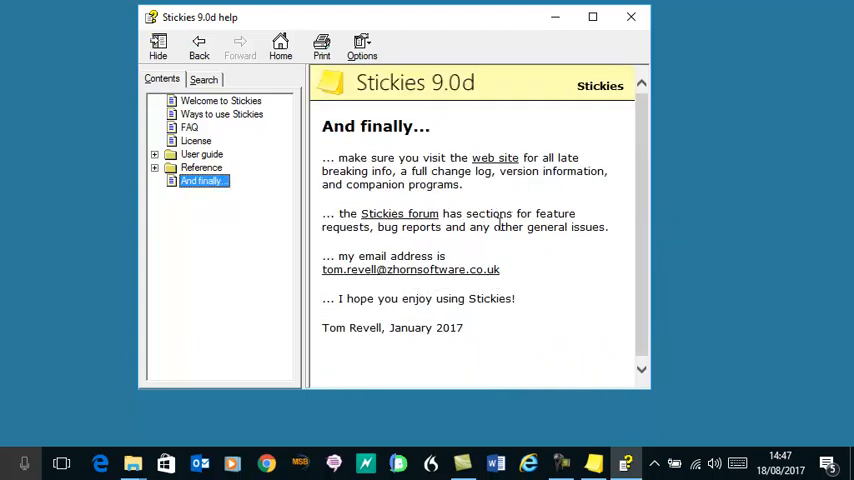
mouse_move(550, 280)
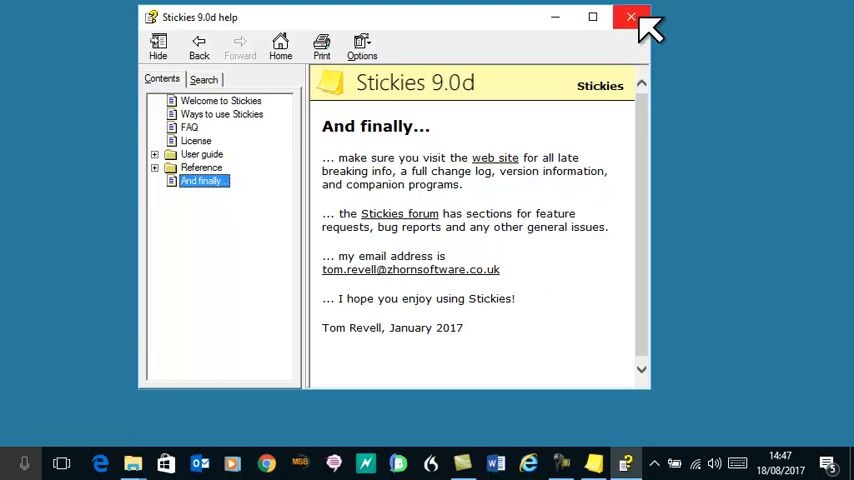
click(631, 17)
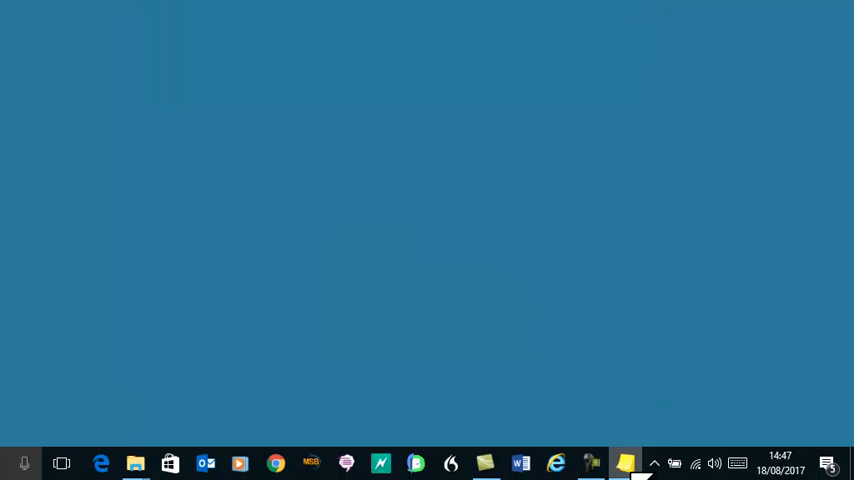
Step: Create a new sticky from the Stickies taskbar icon menu and place the cursor in it
right_click(625, 462)
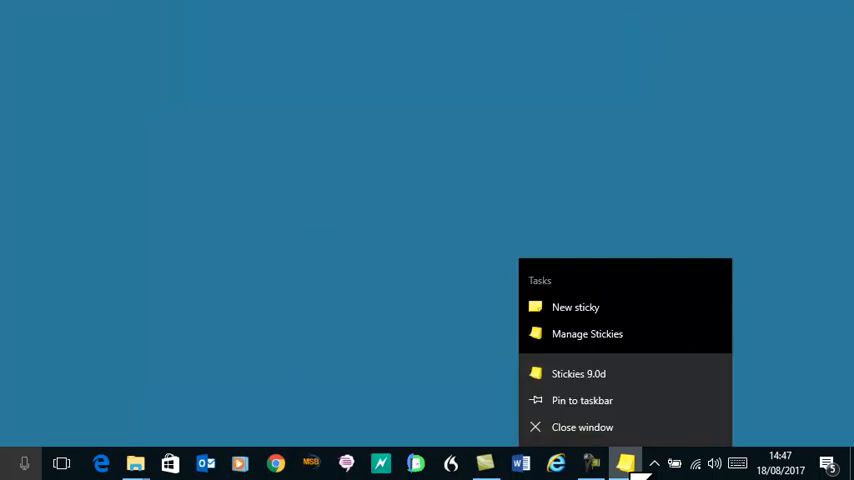
click(575, 307)
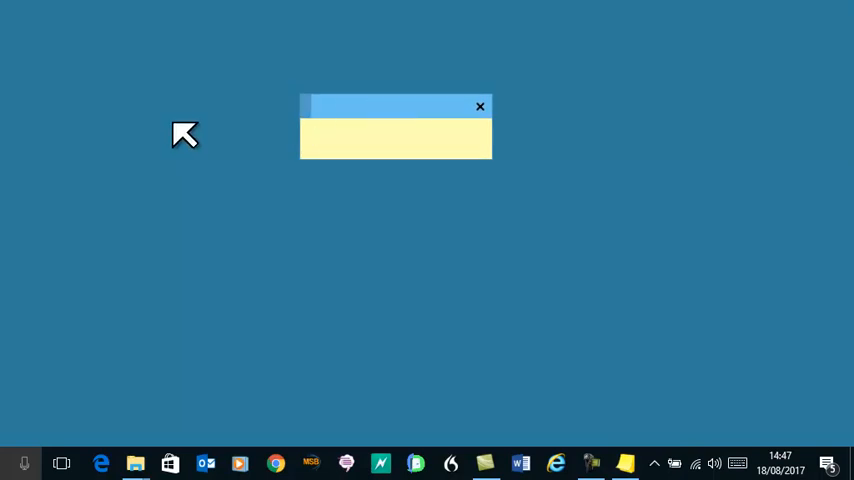
click(396, 137)
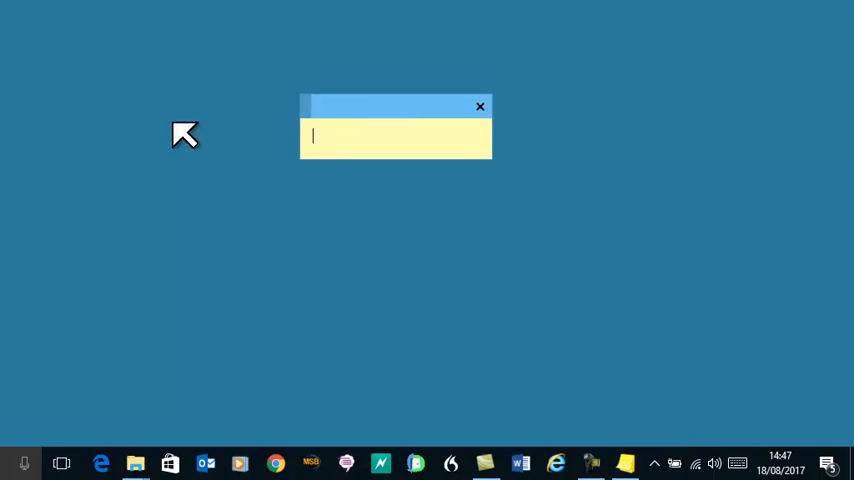